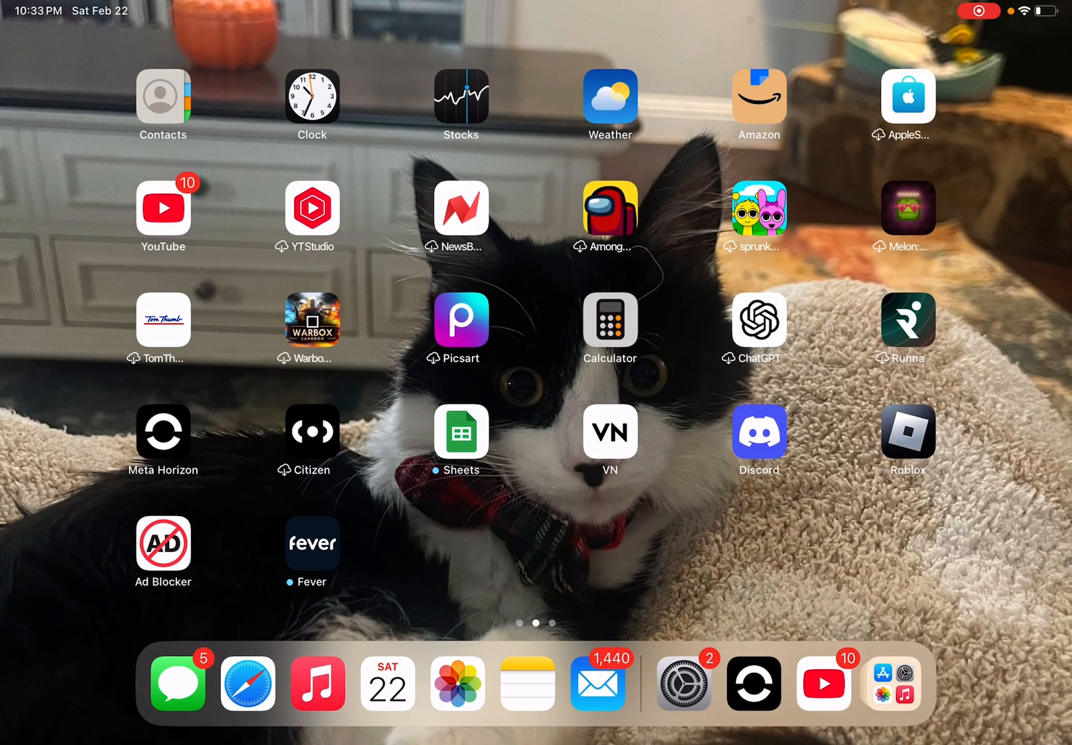
# Launch Meta Horizon from the Home Screen onto the Waylon profile page.
pyautogui.click(163, 434)
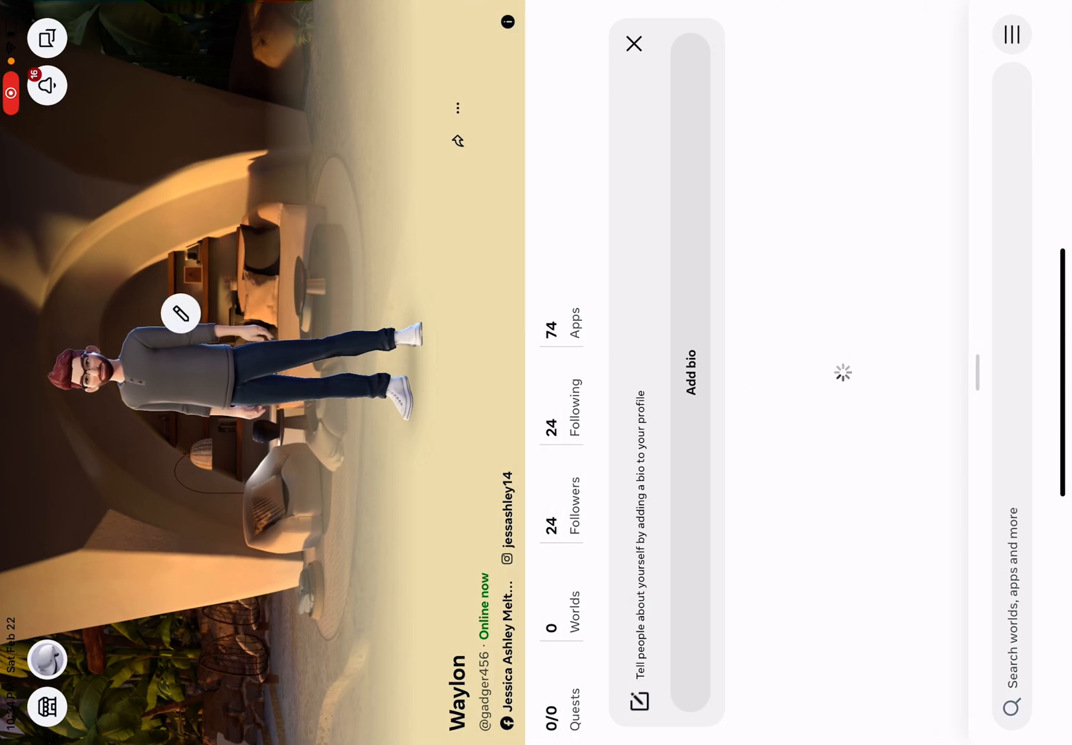
pyautogui.click(636, 44)
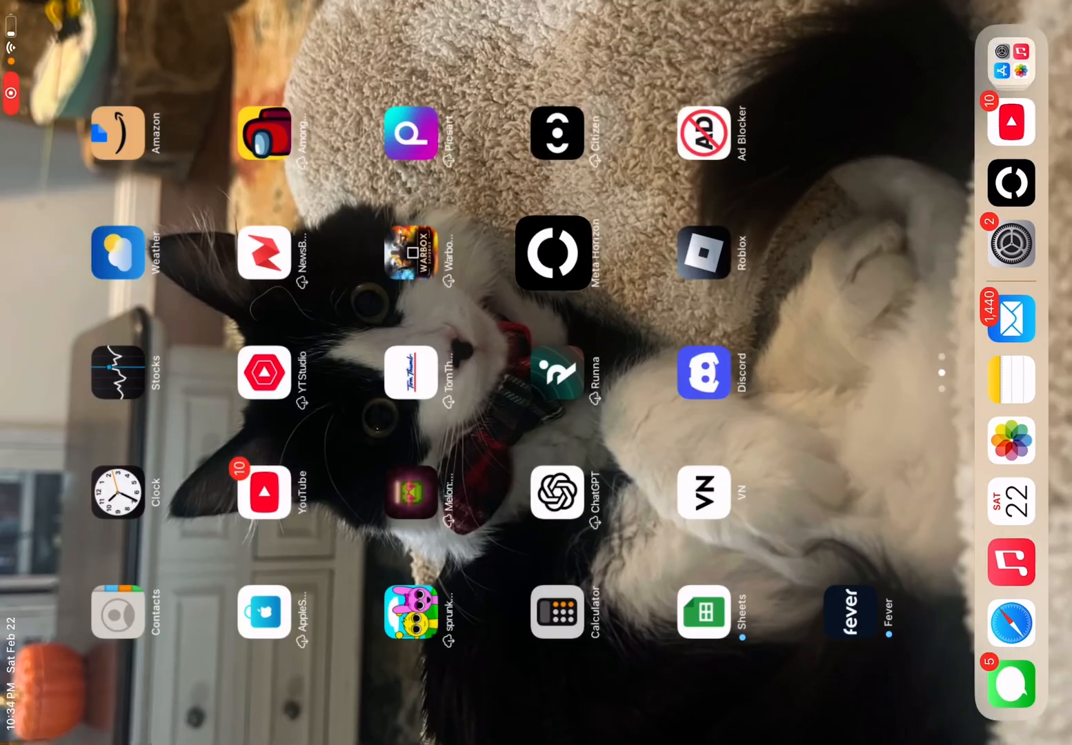
pyautogui.click(557, 254)
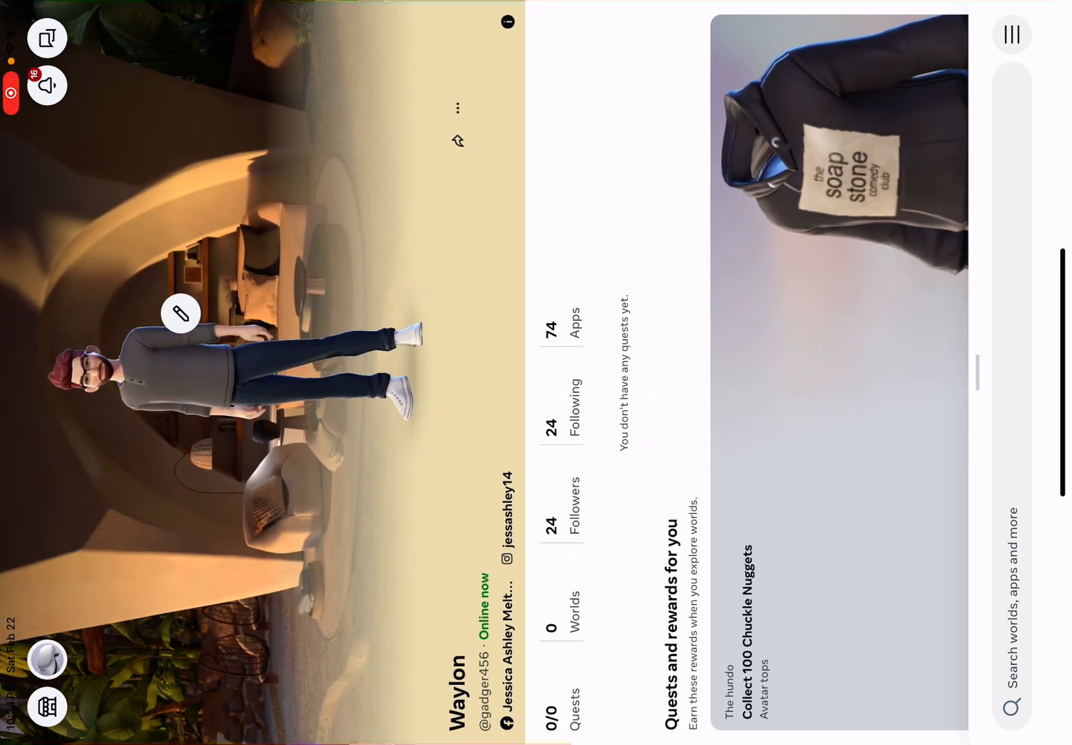
# Bring up the main menu with Horizon, device management and payment sections.
pyautogui.click(1010, 34)
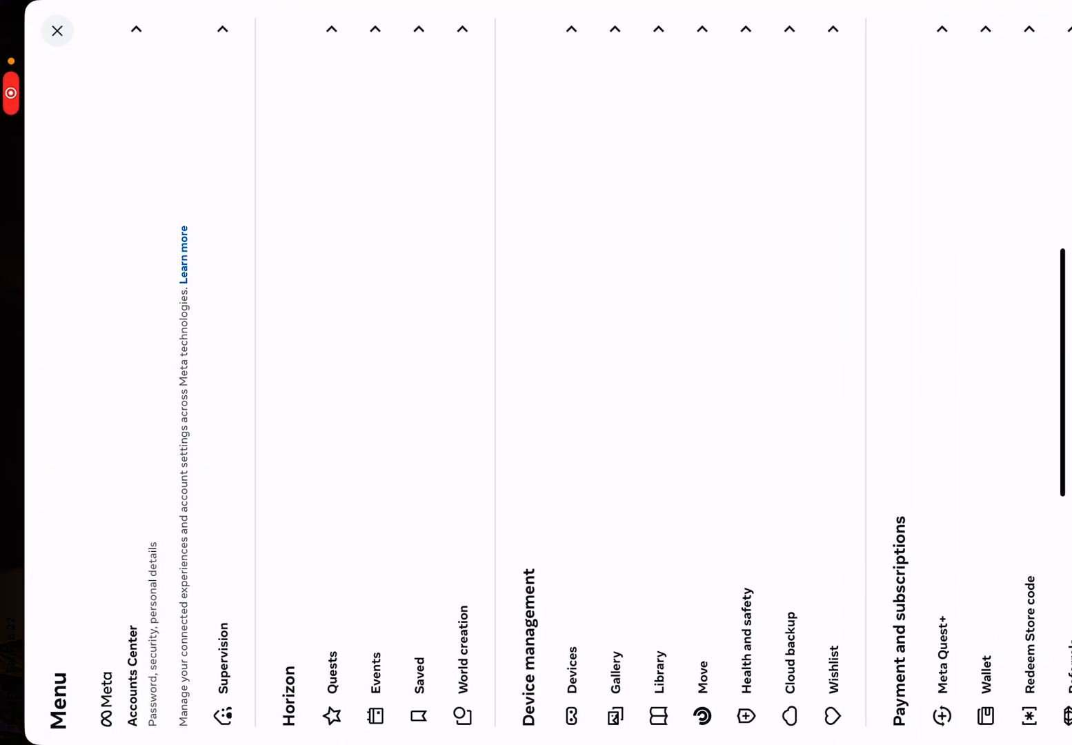
pyautogui.click(56, 31)
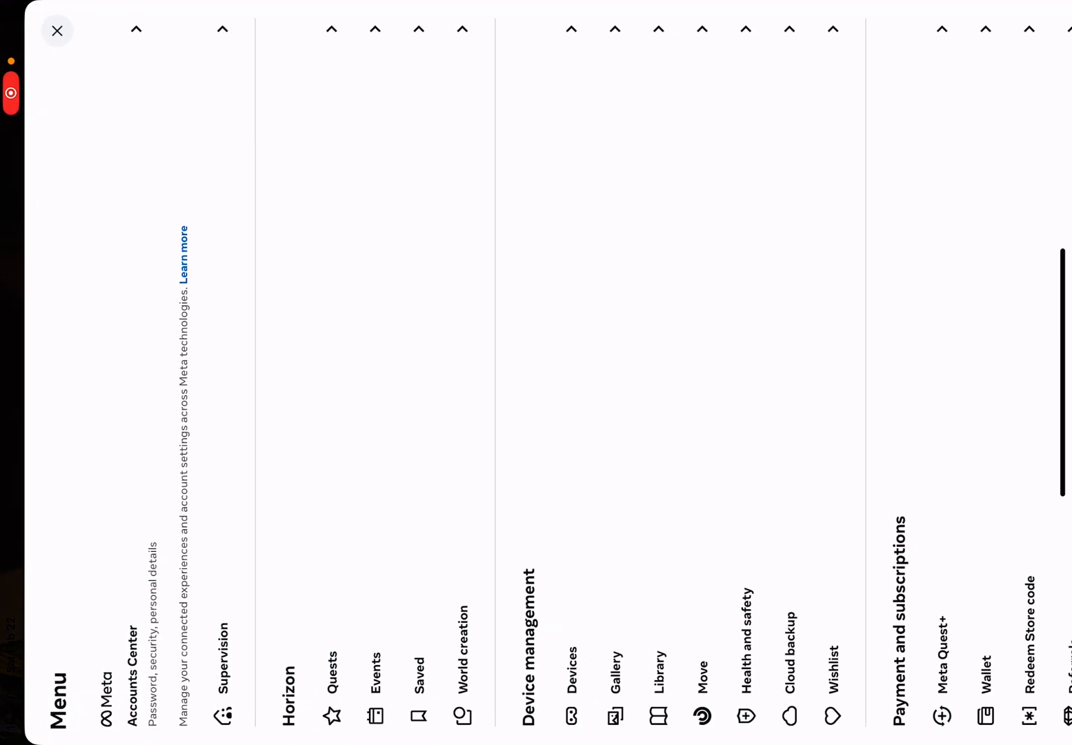
# Go to Devices and open Headset settings for the Meta Quest 2.
pyautogui.click(570, 690)
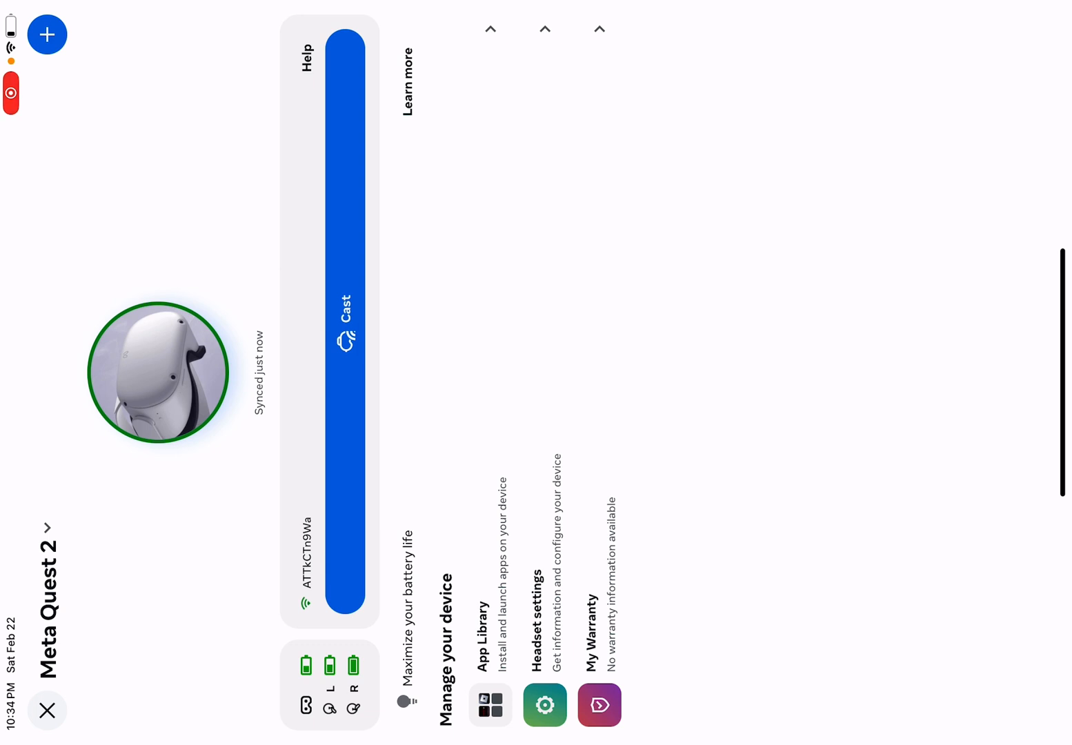
pyautogui.click(544, 704)
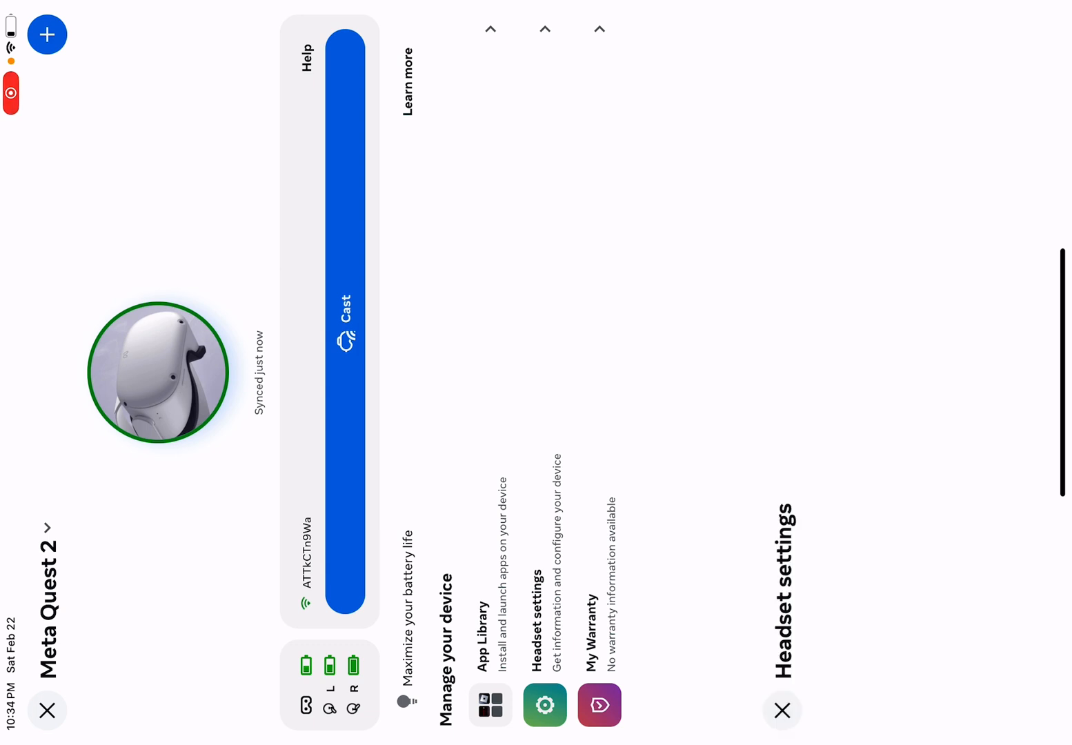